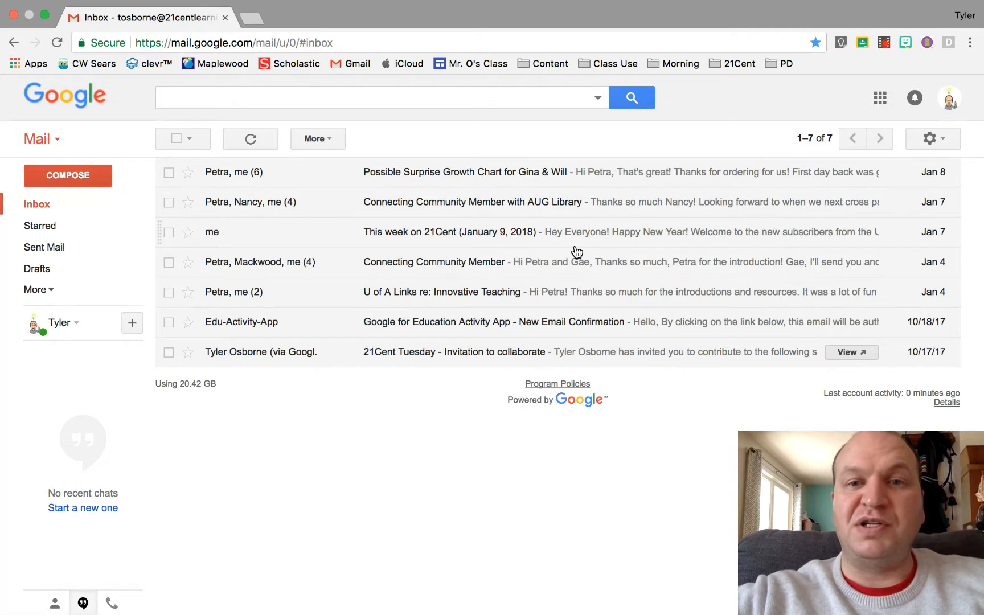
{"action": "mouse_move", "coordinate": [875, 124]}
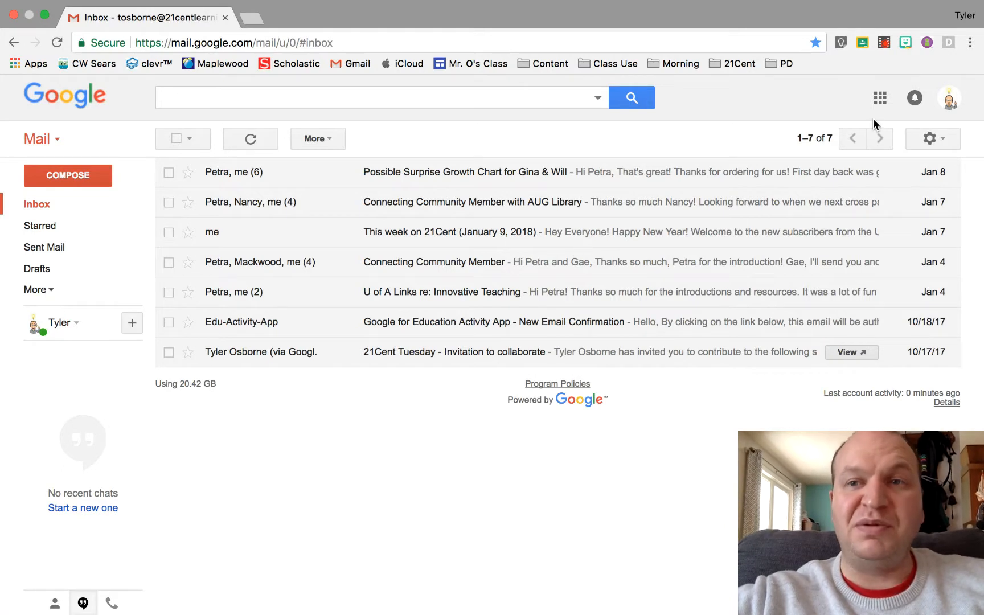
{"action": "mouse_move", "coordinate": [929, 139]}
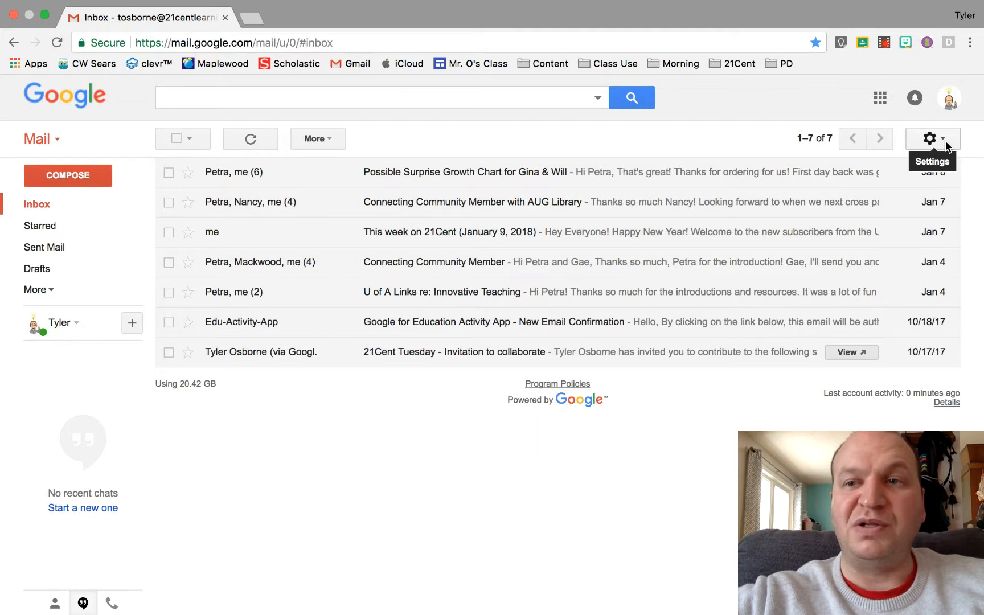
Reach Gmail's full settings page on the General tab via the gear menu.
{"action": "left_click", "coordinate": [930, 138]}
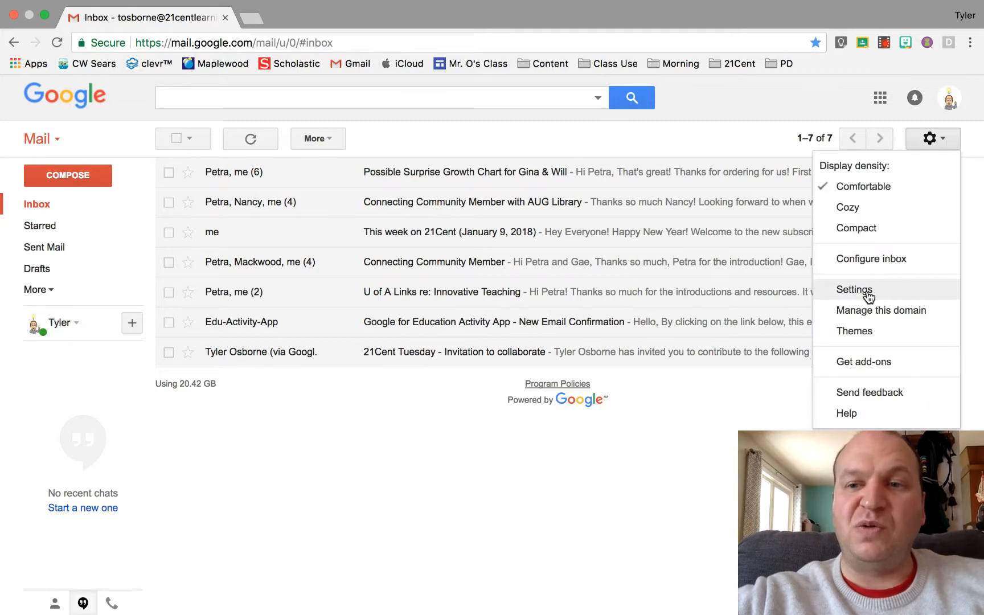
{"action": "left_click", "coordinate": [853, 290]}
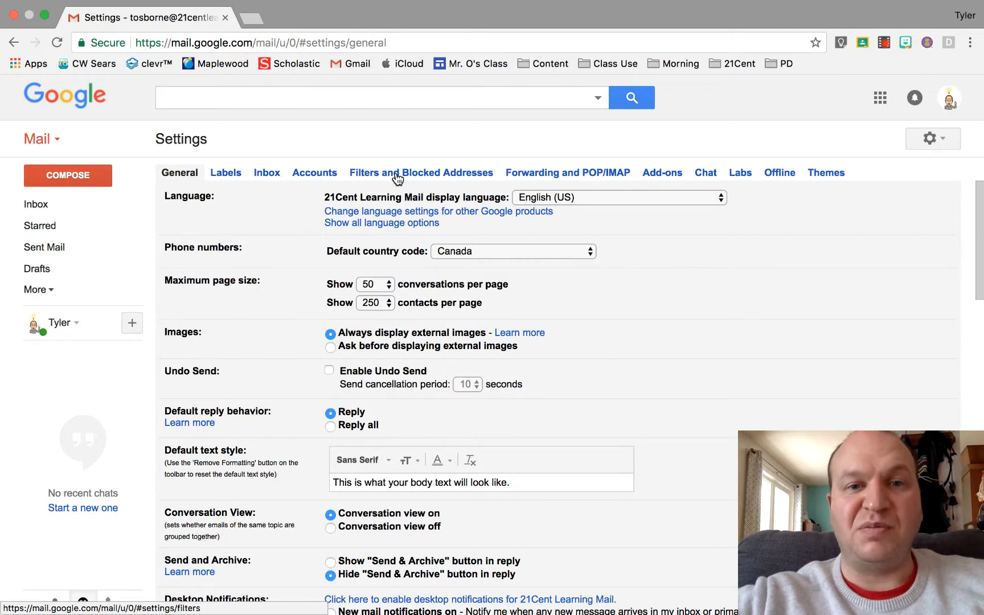
Start a blank new filter from Filters and Blocked Addresses.
{"action": "left_click", "coordinate": [421, 172]}
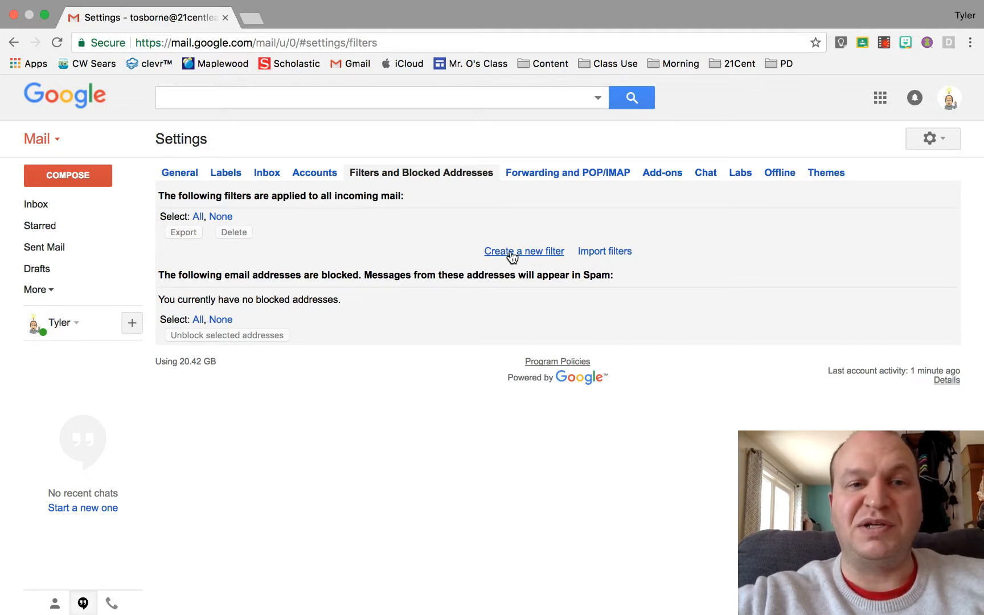
{"action": "left_click", "coordinate": [523, 251]}
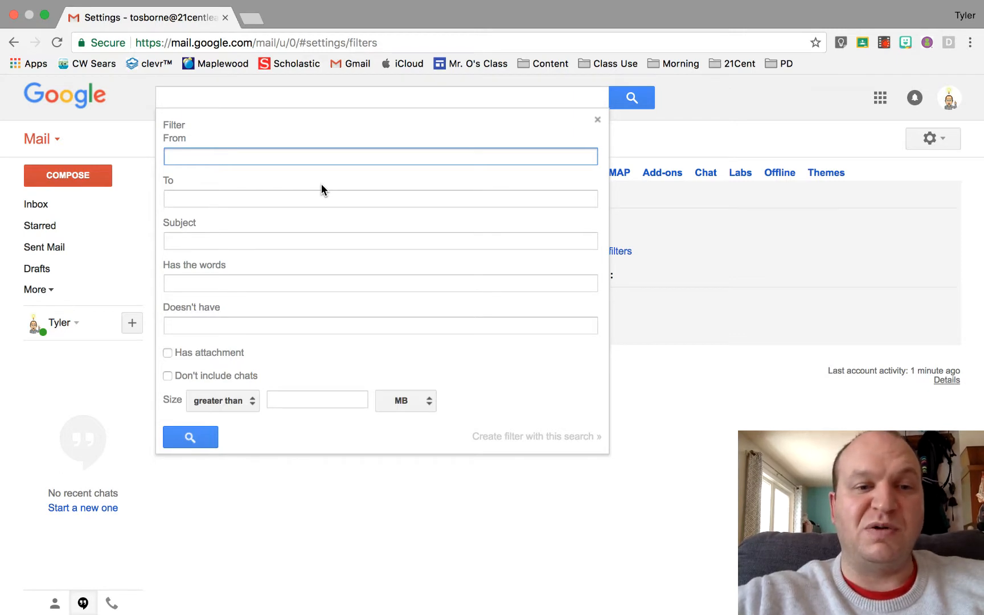
{"action": "mouse_move", "coordinate": [182, 364]}
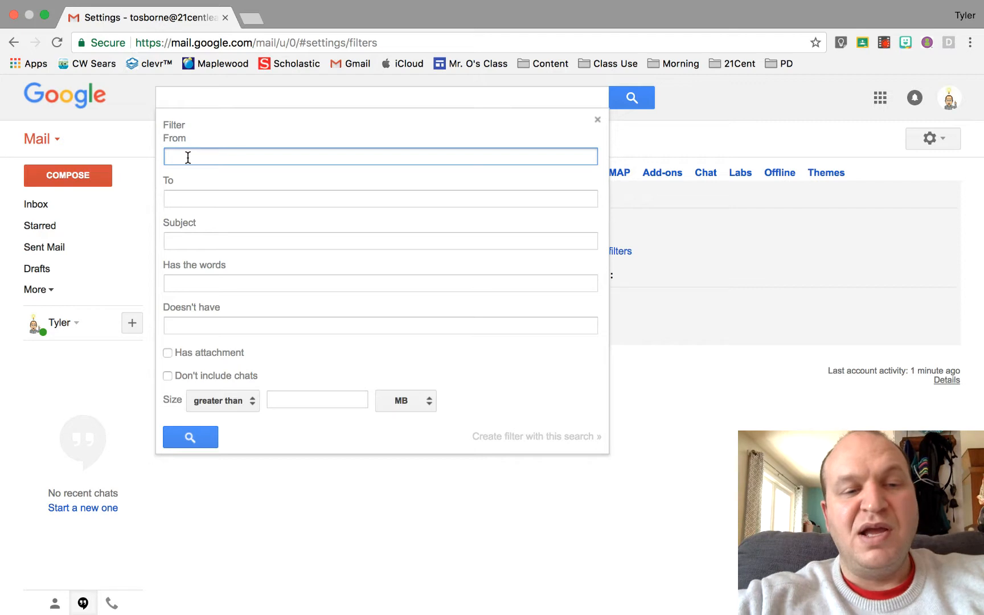
{"action": "type", "text": "@"}
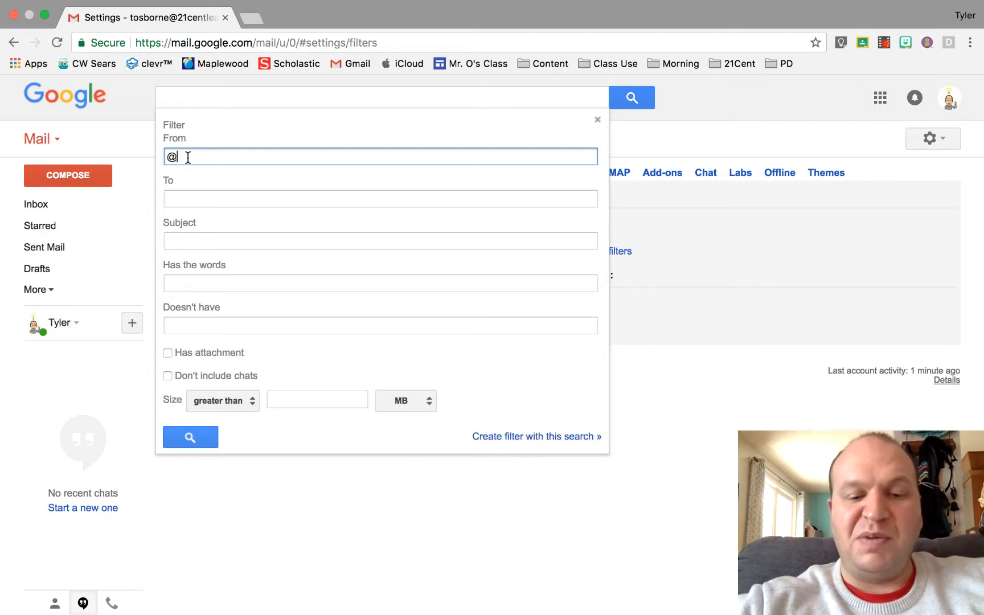
{"action": "type", "text": "classroom.google.com"}
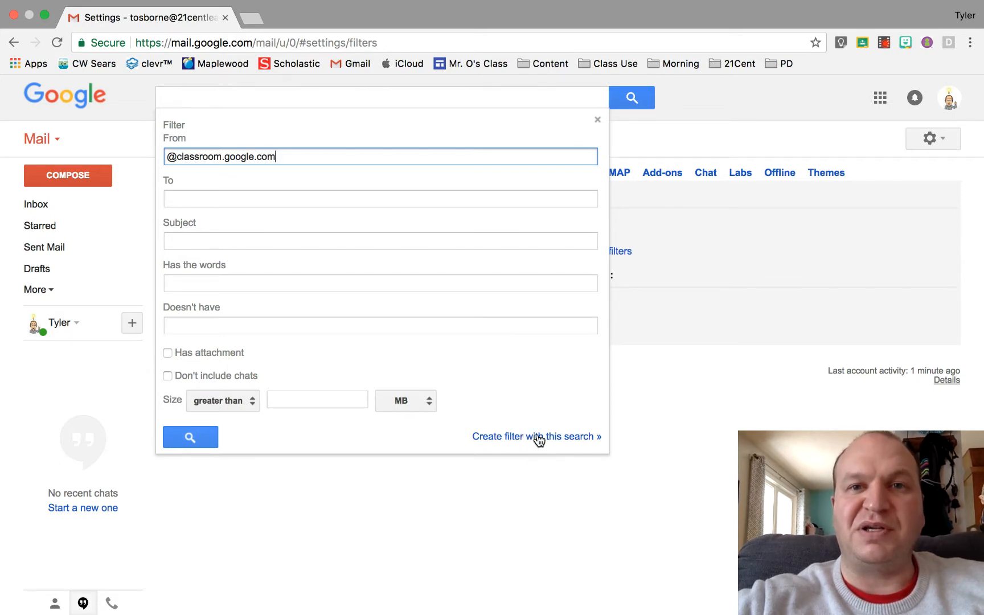
{"action": "left_click", "coordinate": [536, 436]}
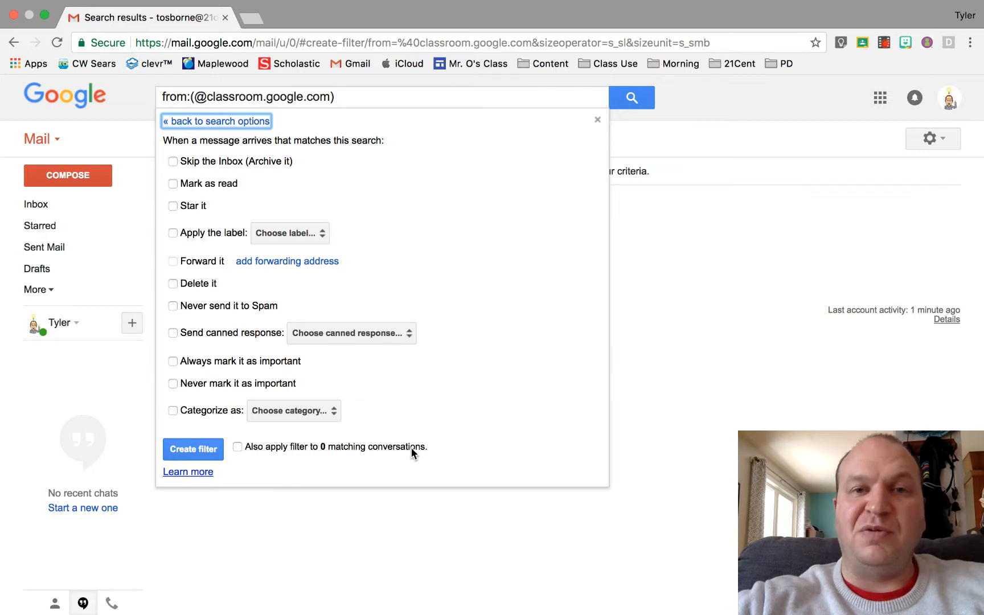
{"action": "mouse_move", "coordinate": [252, 451]}
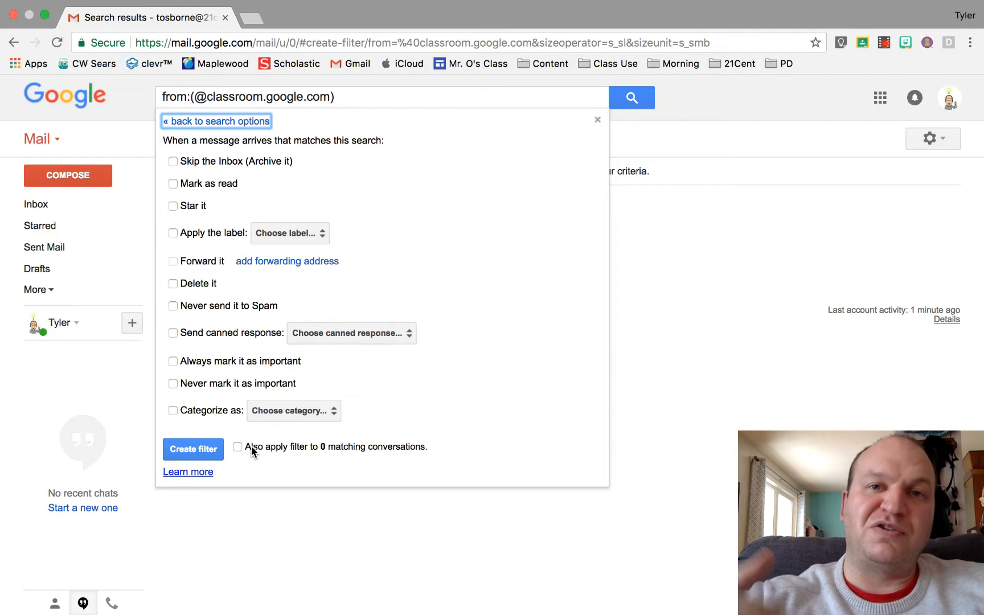
{"action": "mouse_move", "coordinate": [351, 446]}
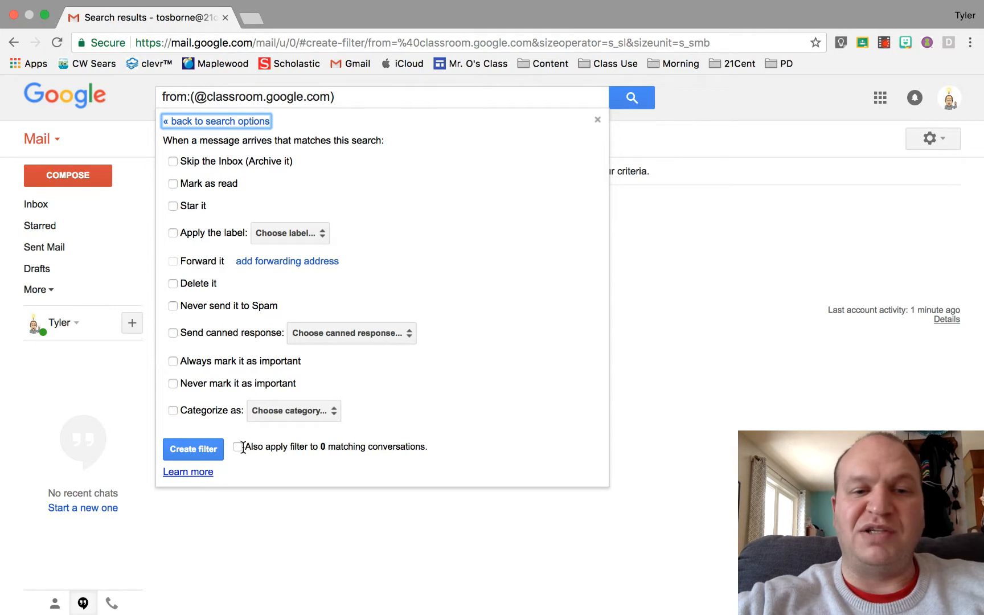
{"action": "mouse_move", "coordinate": [237, 463]}
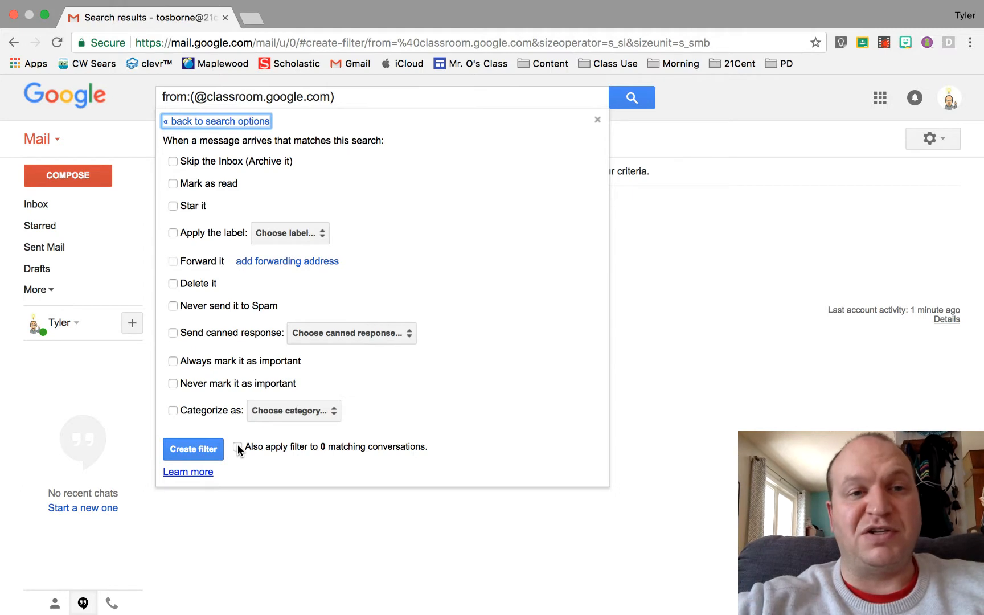
{"action": "mouse_move", "coordinate": [191, 317]}
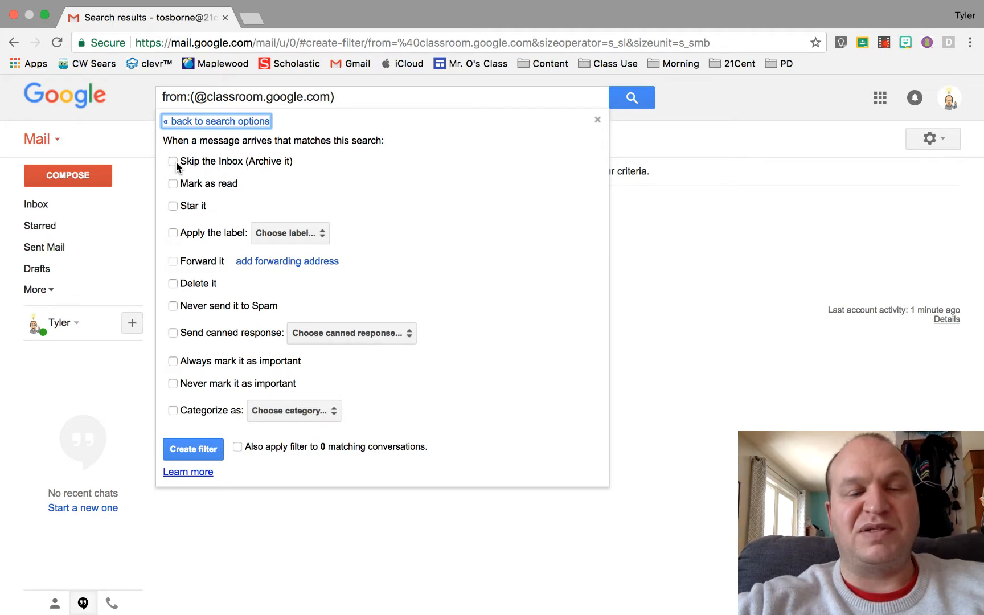
Set the filter to skip the inbox and apply a new label named 'Student Work'.
{"action": "left_click", "coordinate": [173, 161]}
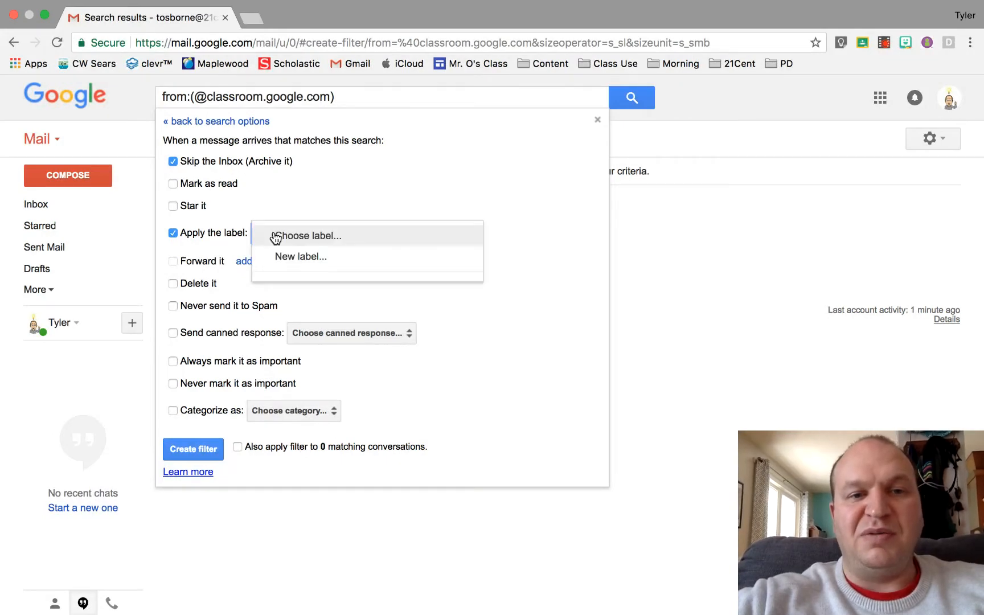
{"action": "left_click", "coordinate": [300, 256]}
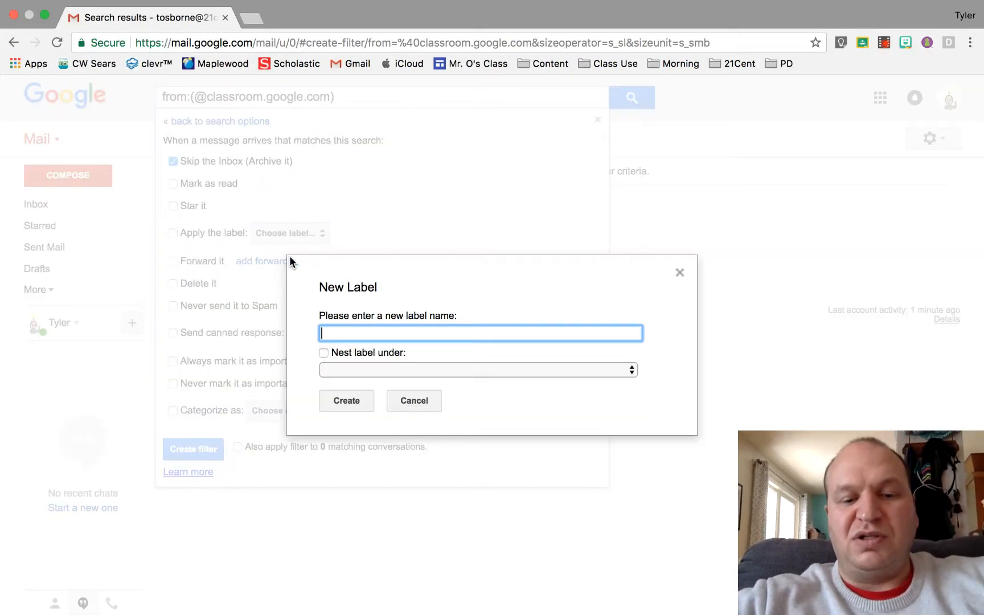
{"action": "type", "text": "Student W"}
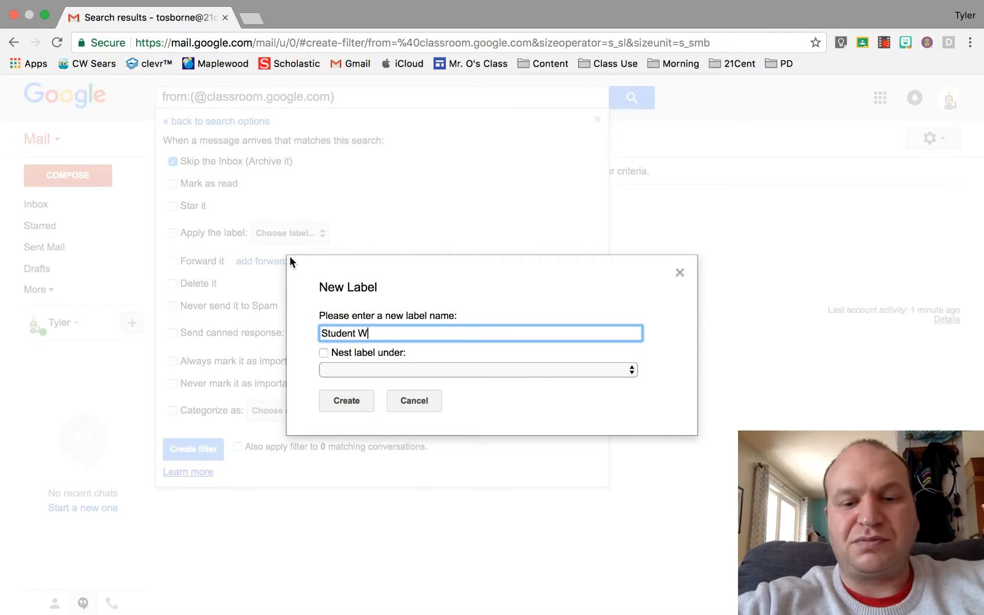
{"action": "type", "text": "ork"}
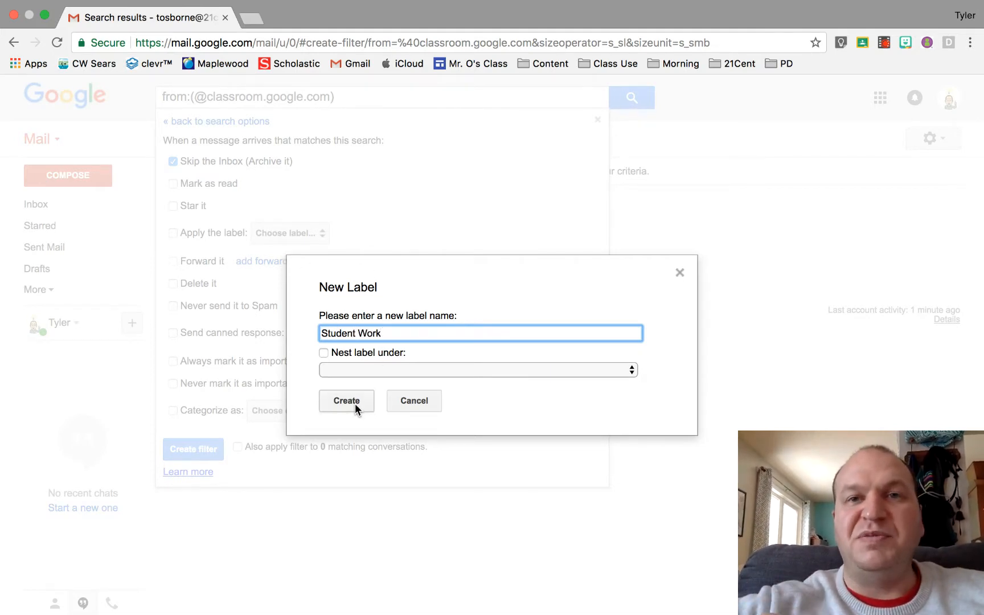
{"action": "left_click", "coordinate": [345, 400]}
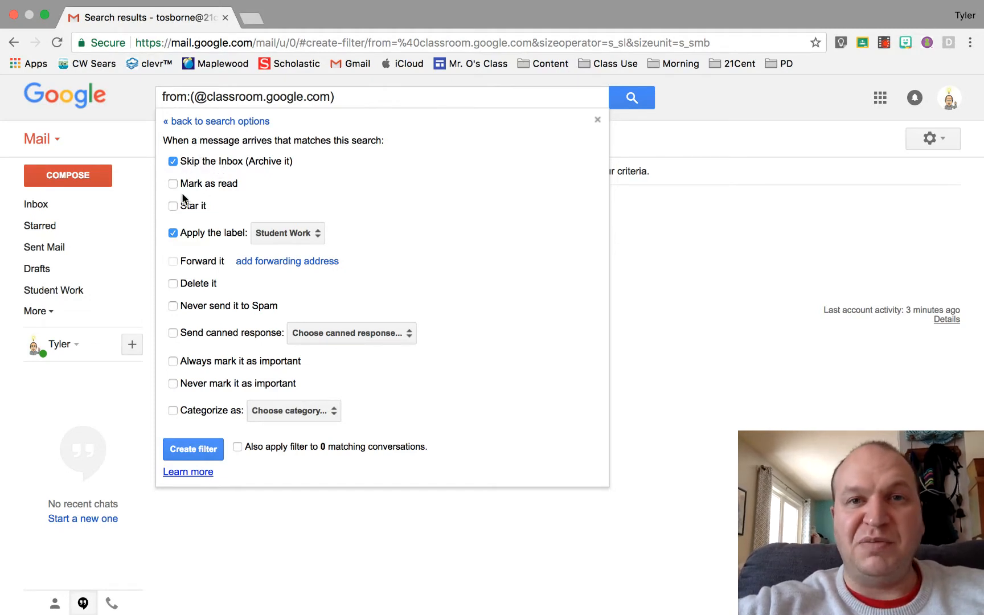
{"action": "mouse_move", "coordinate": [98, 296]}
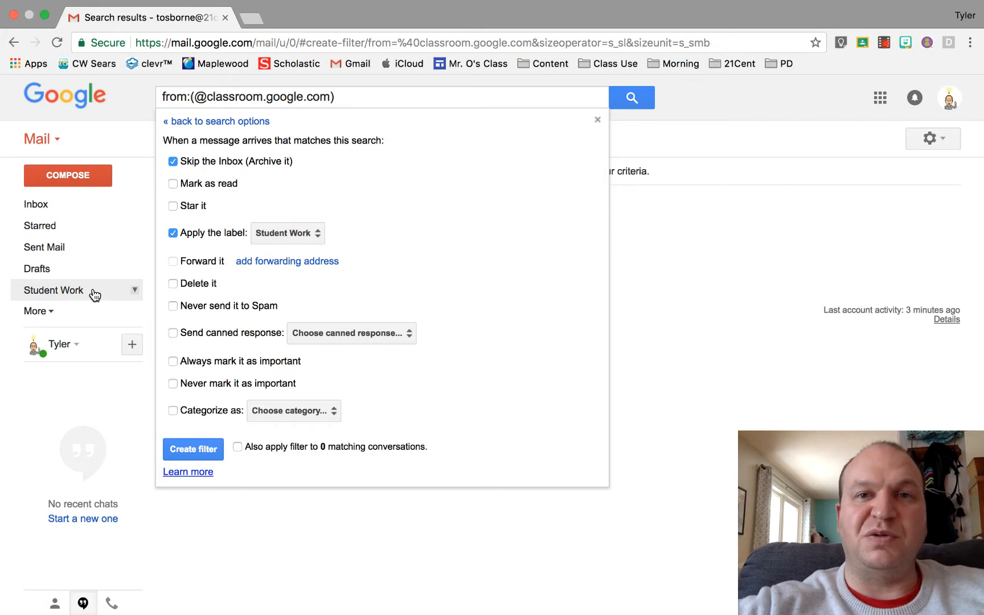
{"action": "mouse_move", "coordinate": [154, 236]}
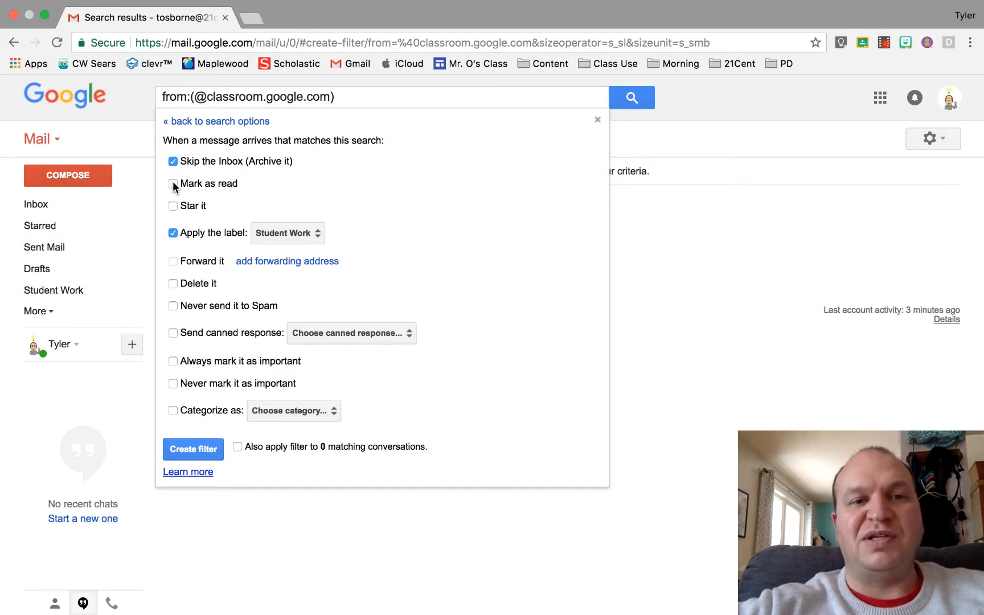
Have the filter also mark matching messages as read.
{"action": "left_click", "coordinate": [173, 183]}
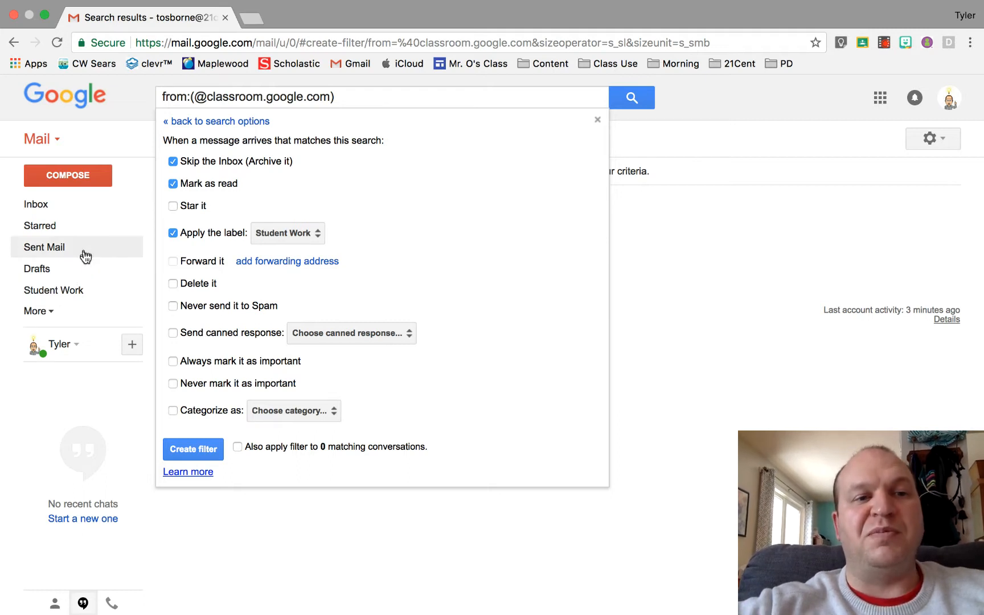
{"action": "mouse_move", "coordinate": [92, 266]}
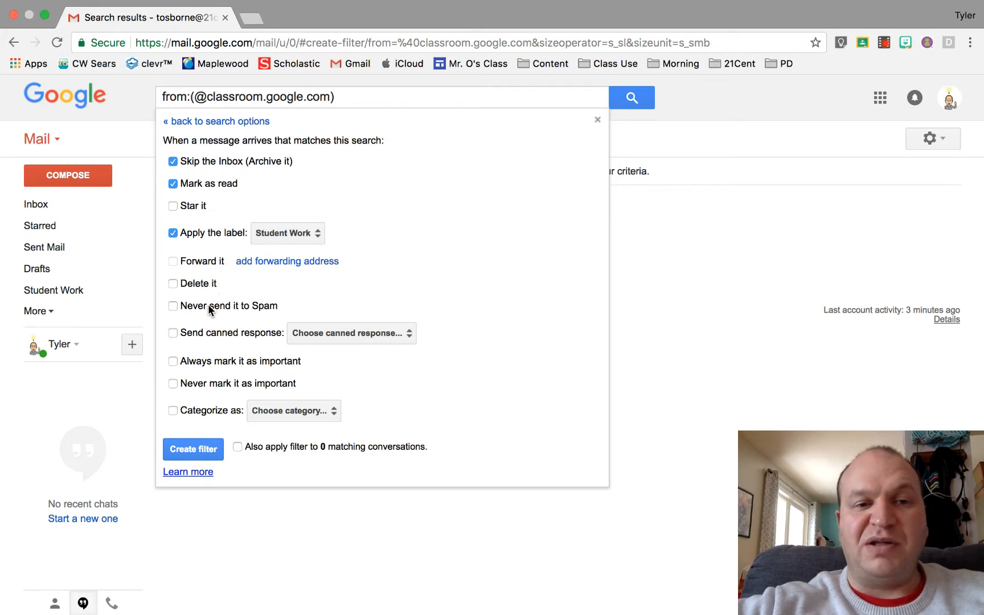
{"action": "mouse_move", "coordinate": [211, 344]}
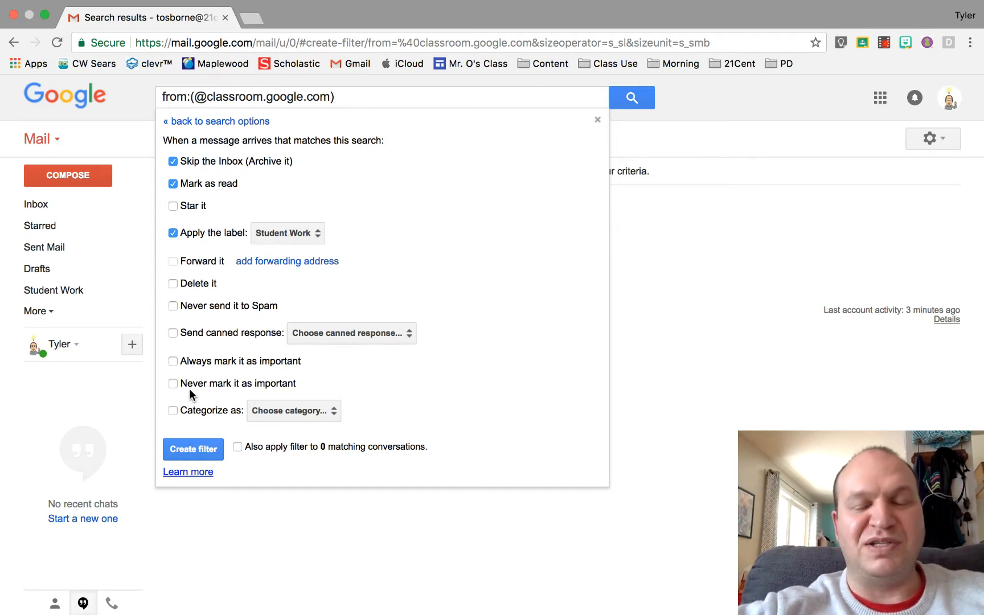
{"action": "mouse_move", "coordinate": [199, 419]}
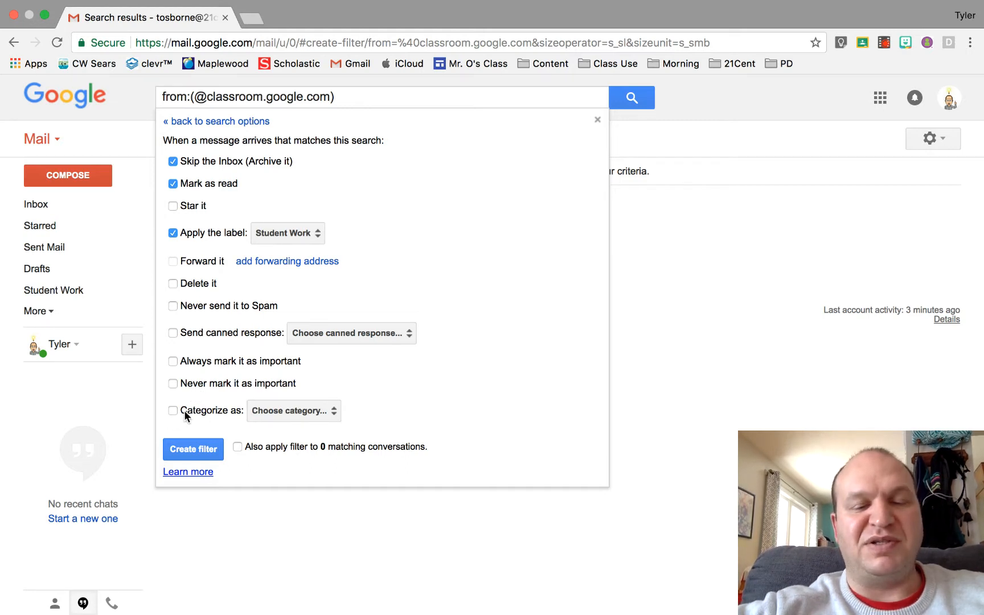
{"action": "left_click", "coordinate": [294, 411]}
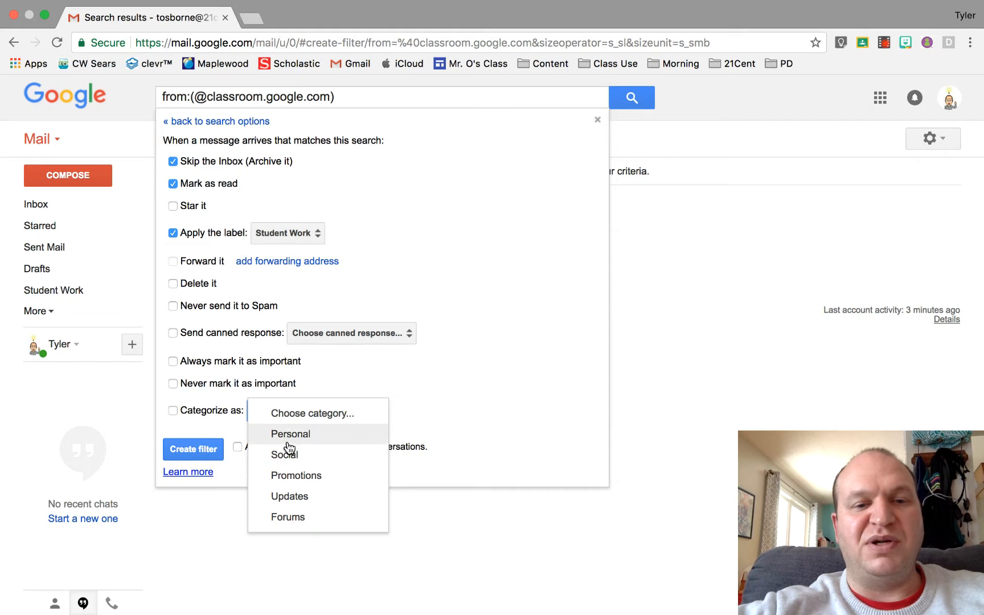
{"action": "mouse_move", "coordinate": [339, 501]}
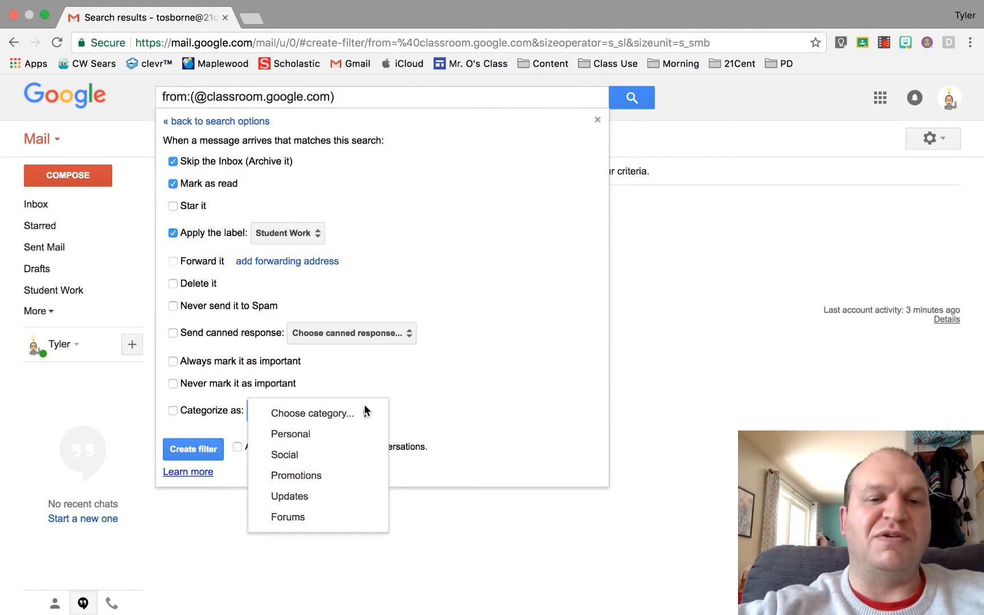
{"action": "left_click", "coordinate": [294, 410]}
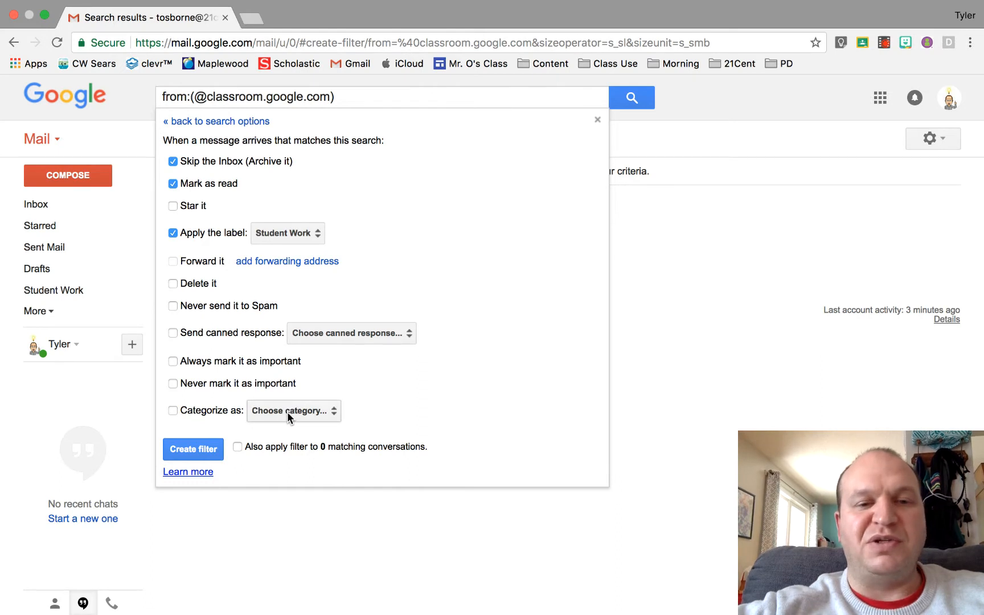
{"action": "mouse_move", "coordinate": [248, 227]}
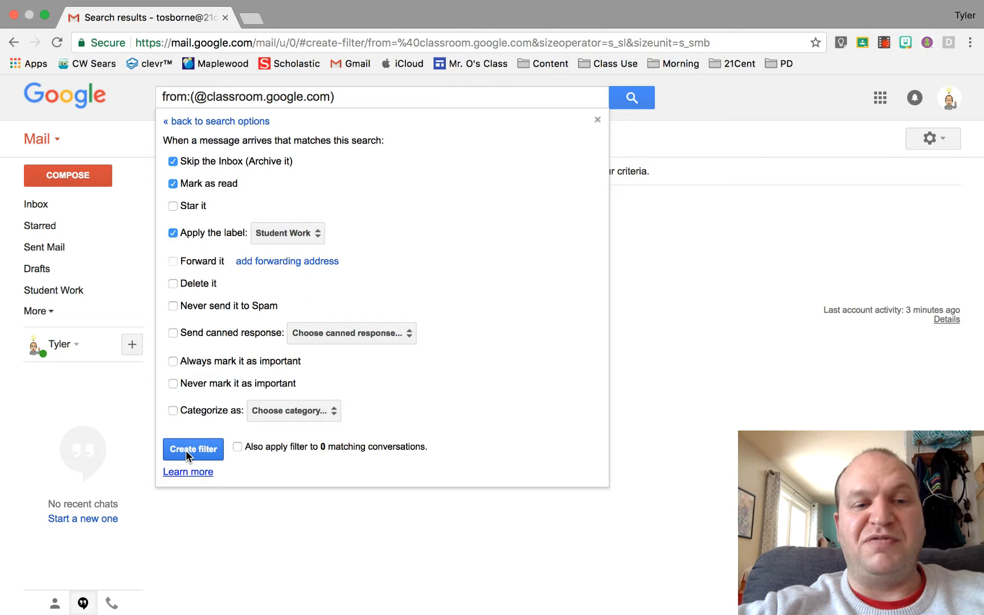
{"action": "left_click", "coordinate": [193, 449]}
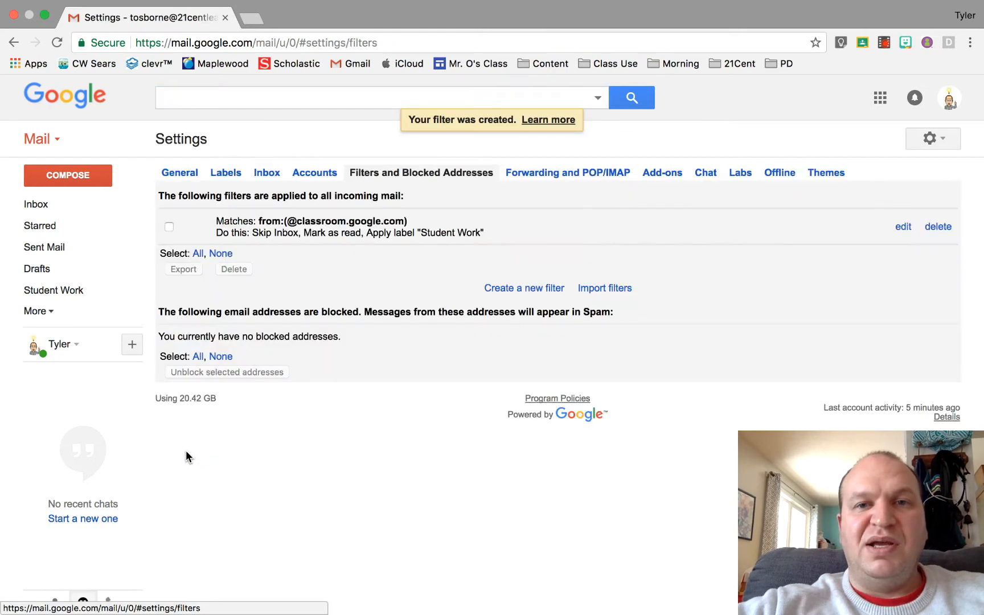
{"action": "mouse_move", "coordinate": [430, 207]}
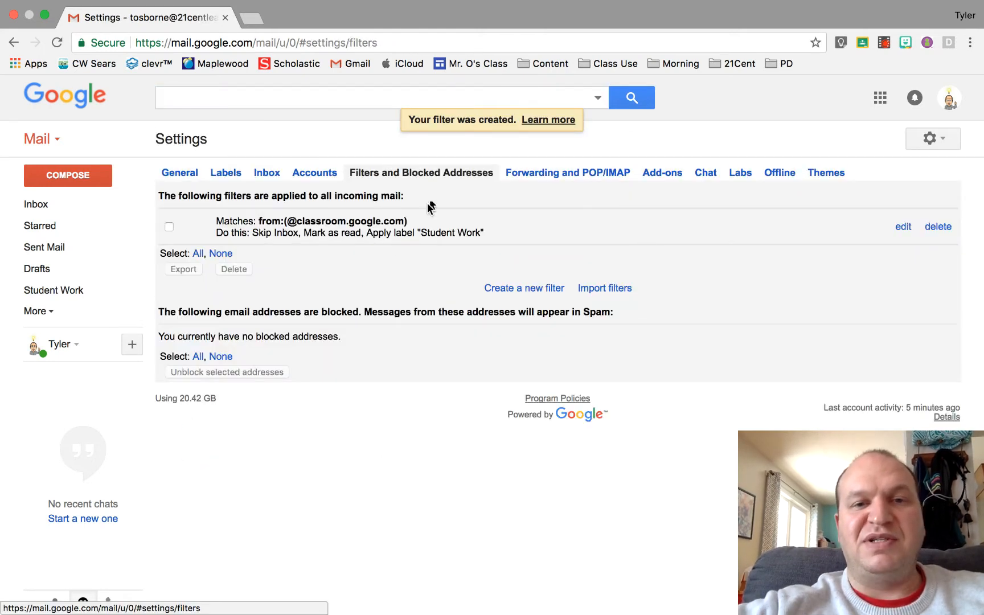
{"action": "mouse_move", "coordinate": [437, 184]}
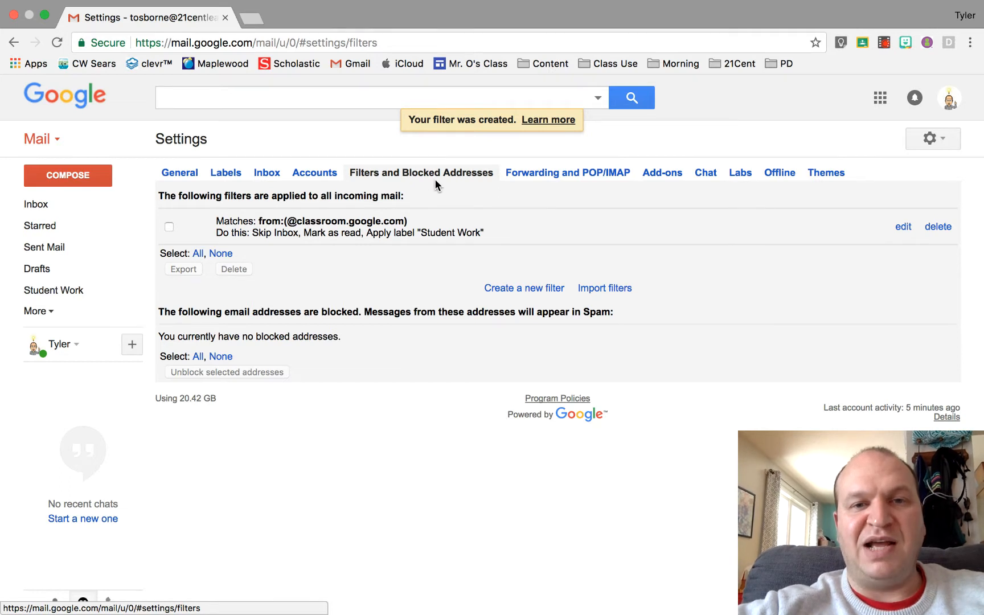
{"action": "mouse_move", "coordinate": [218, 226]}
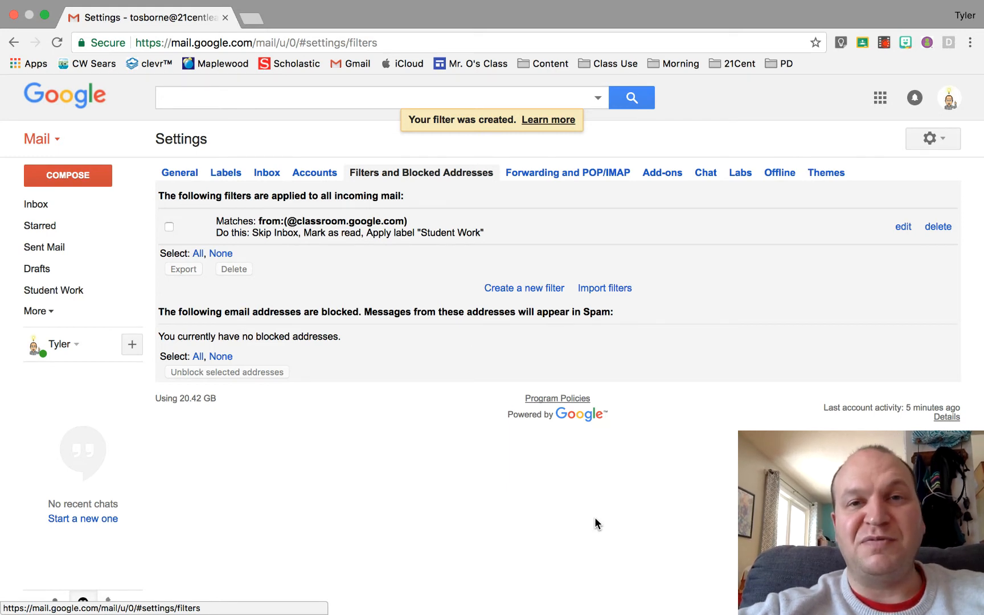
{"action": "mouse_move", "coordinate": [606, 567]}
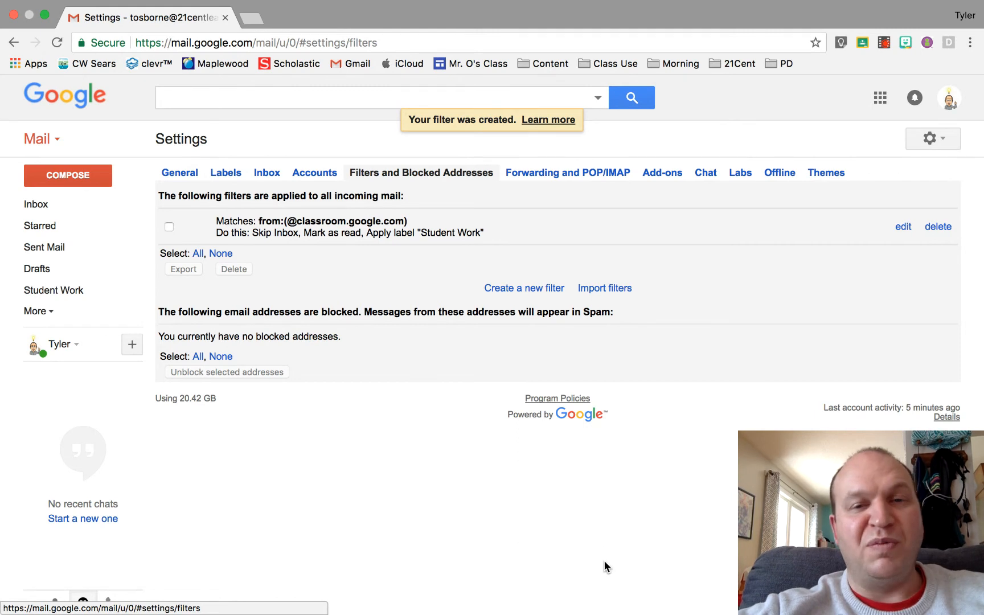